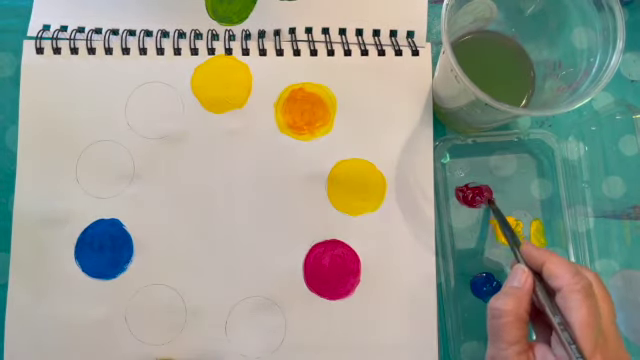
mouse_move(300, 120)
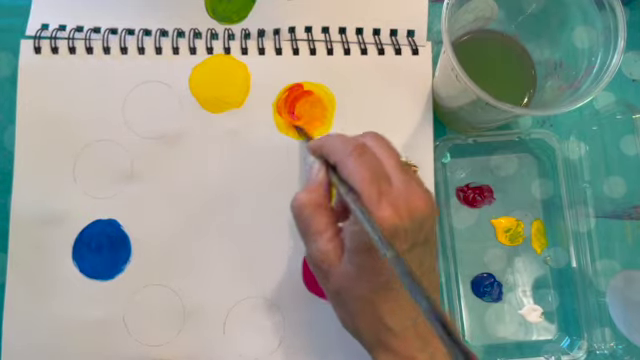